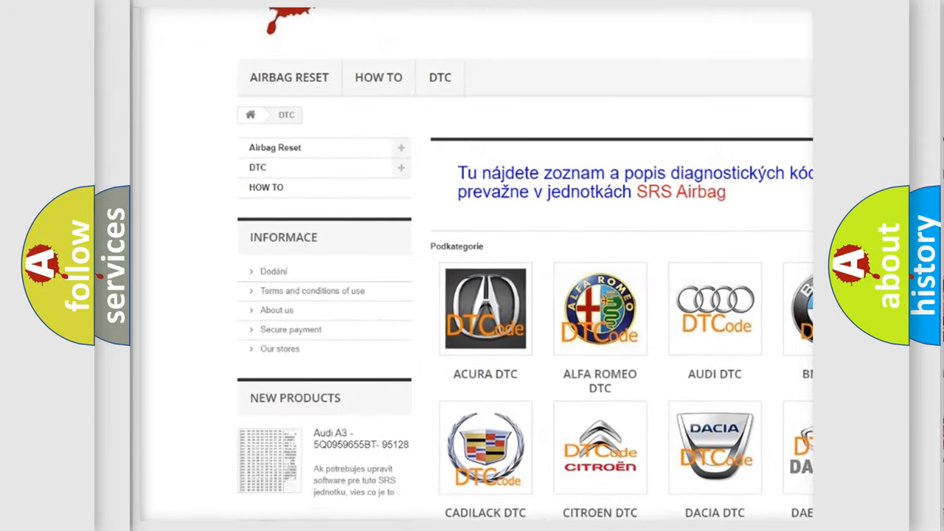
pyautogui.scroll(-3)
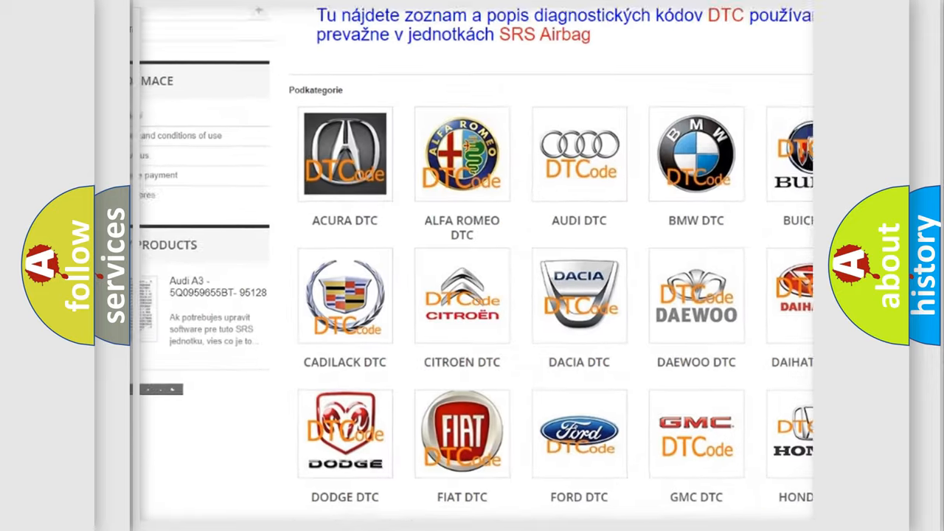
pyautogui.scroll(-3)
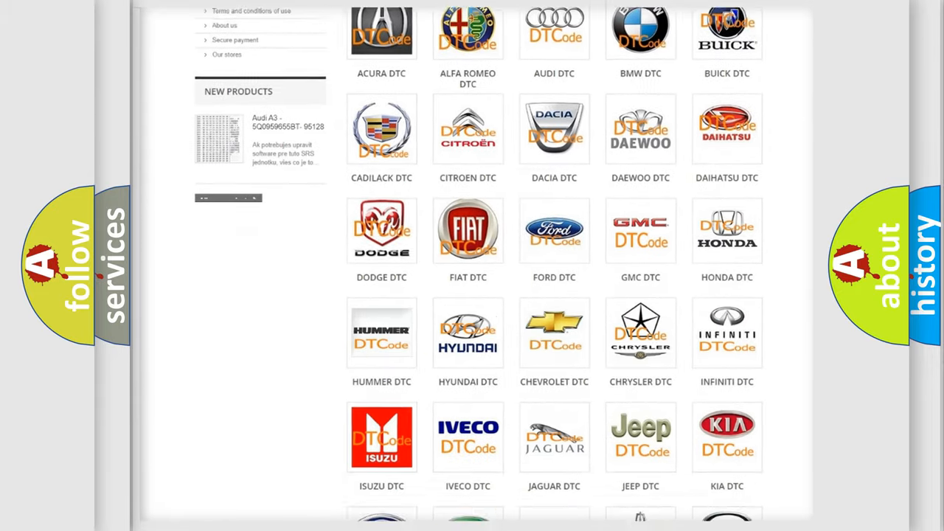
pyautogui.scroll(-3)
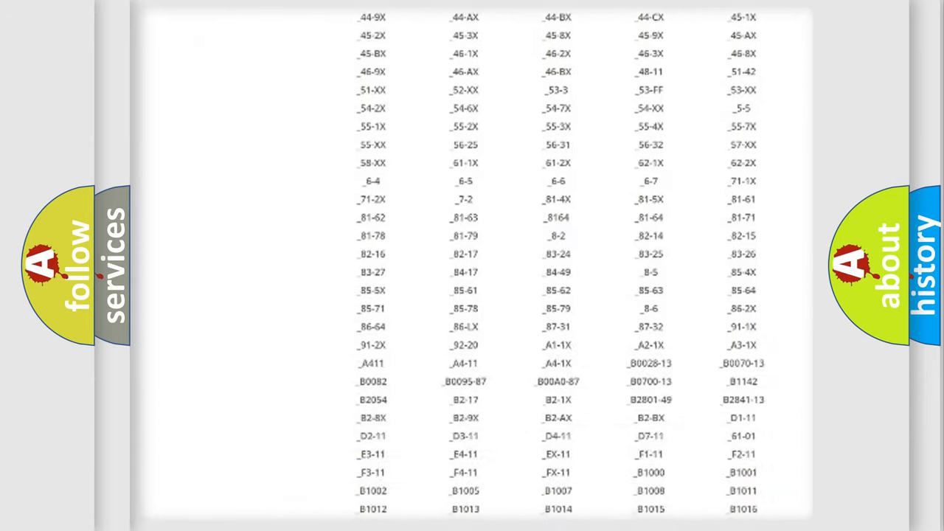
pyautogui.scroll(-3)
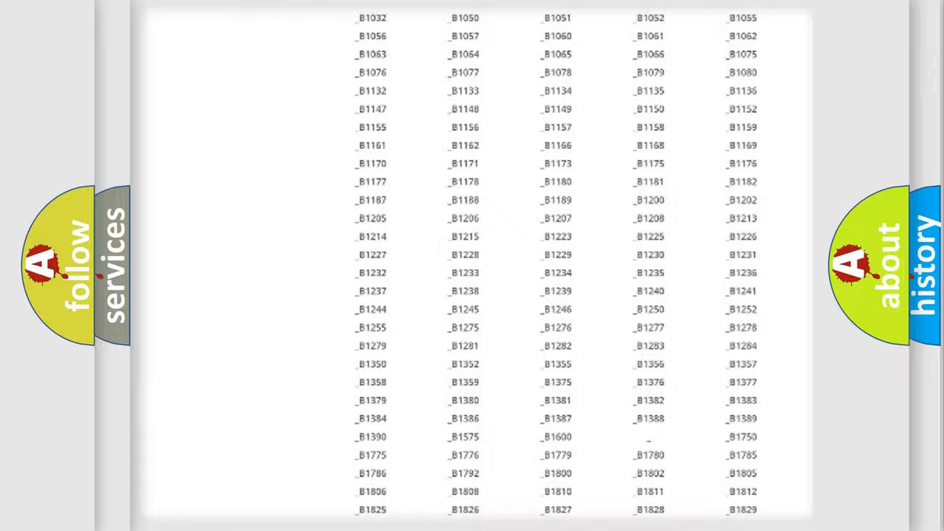